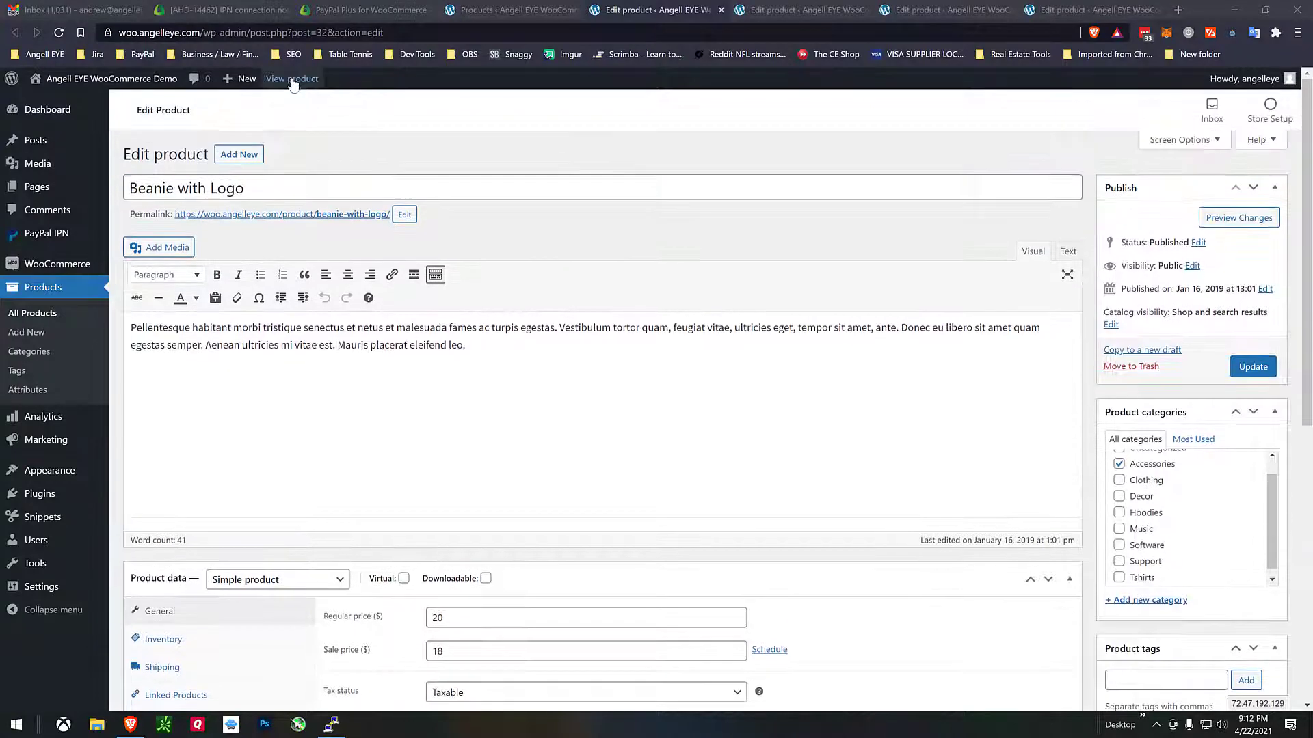
Step: Buy the Beanie with Logo through the PayPal sandbox, reaching order 2183's confirmation
left_click(291, 78)
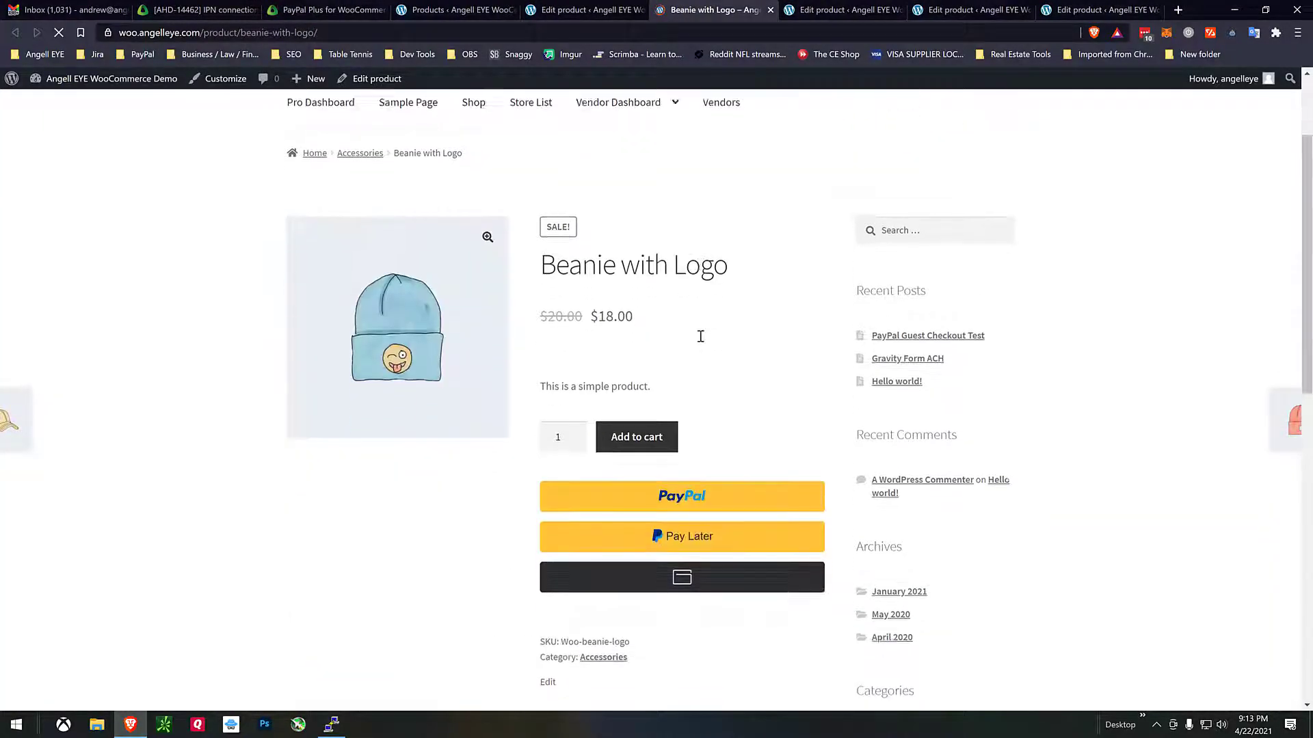
left_click(681, 495)
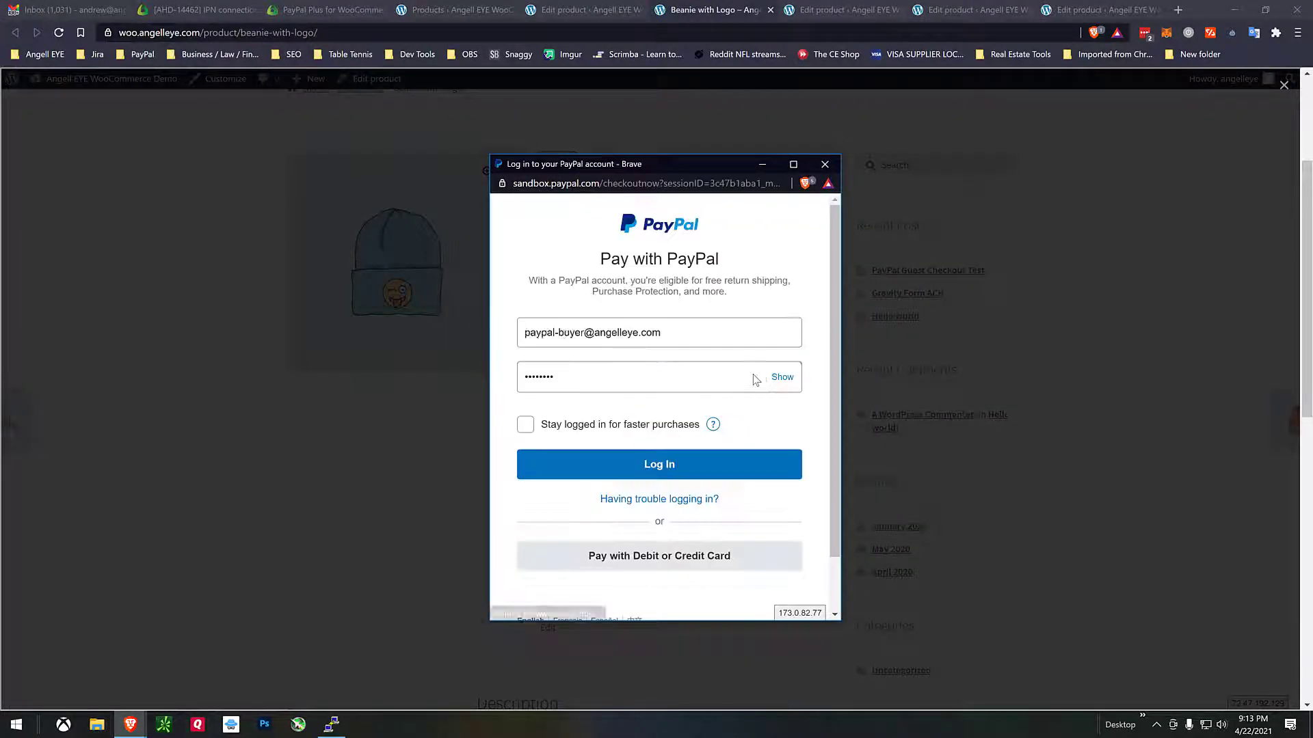
left_click(659, 465)
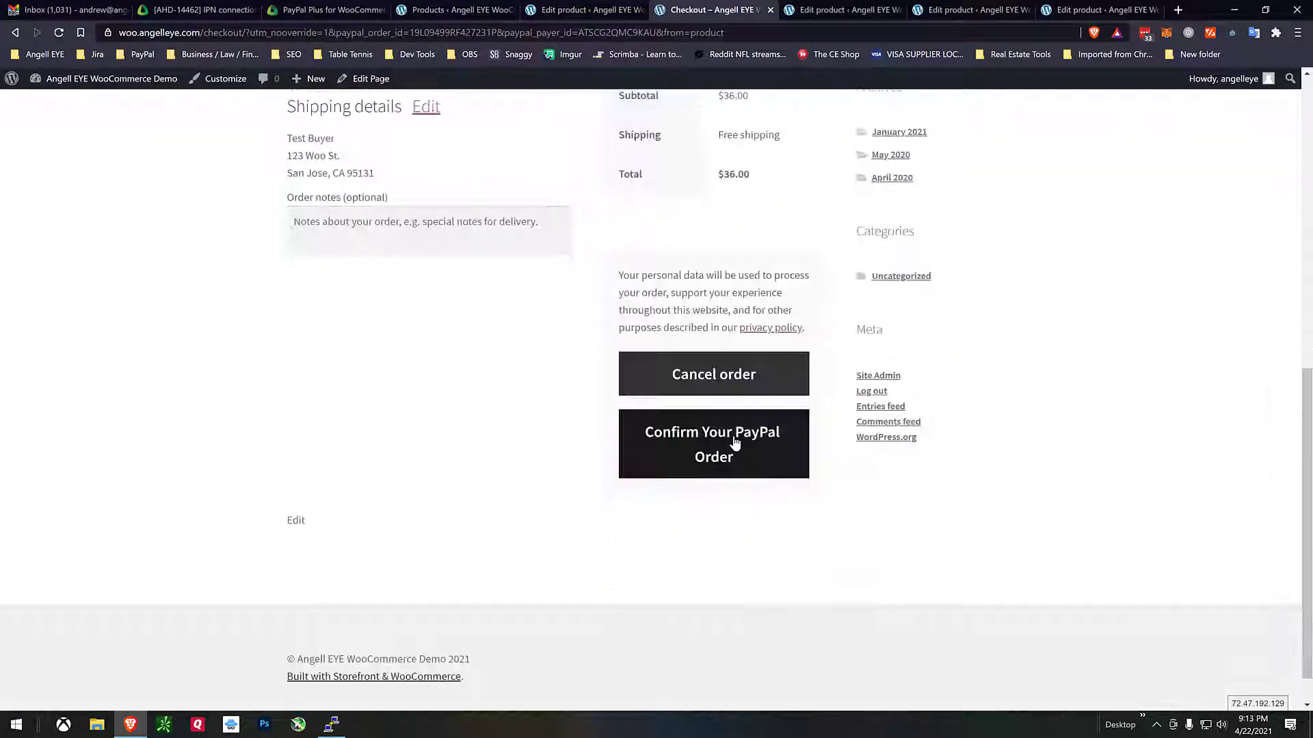
left_click(713, 444)
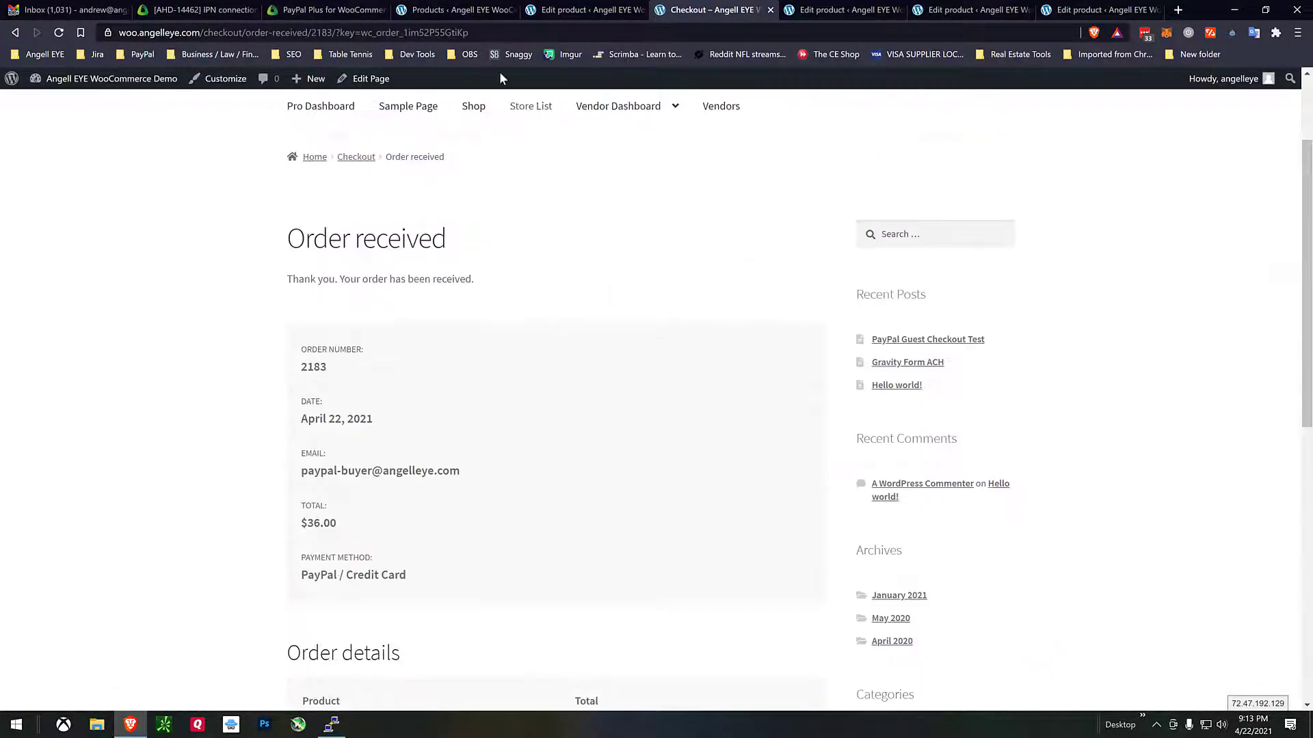
Step: Open the WooCommerce Orders list showing order #2183 for $36.00 as Processing
left_click(455, 11)
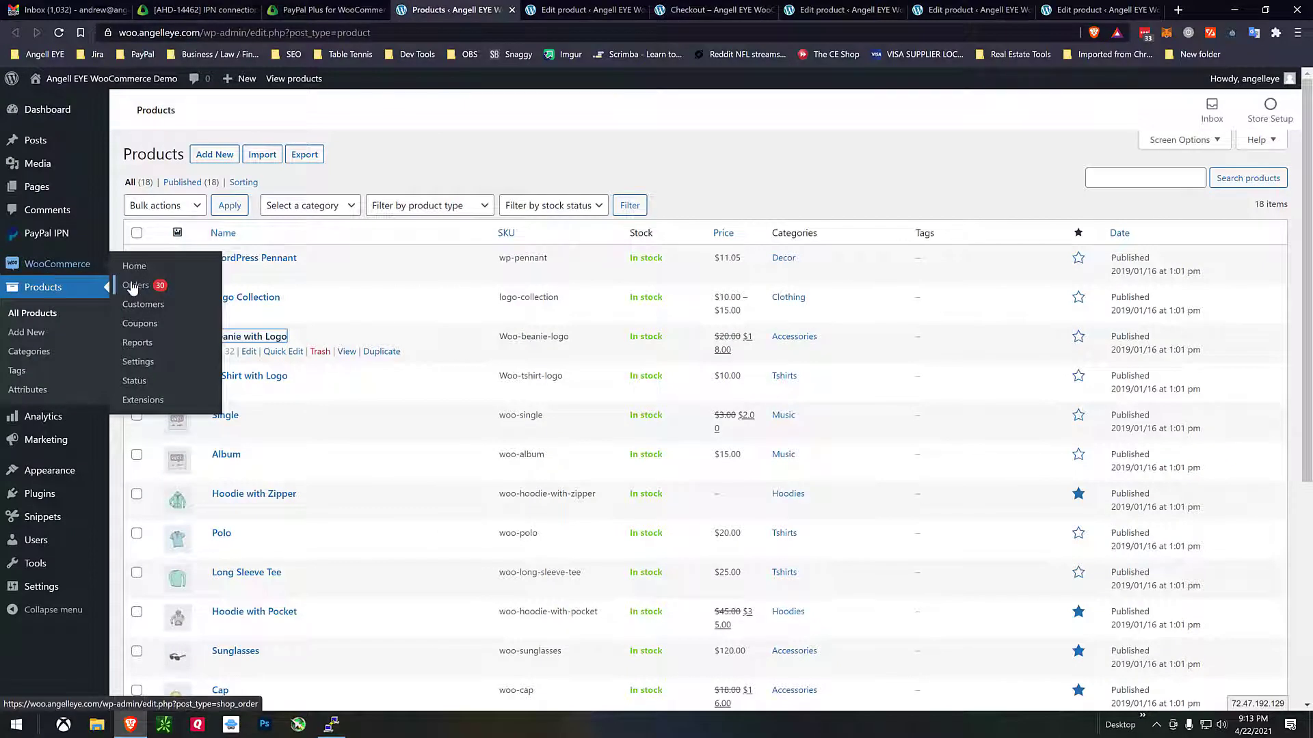
left_click(135, 284)
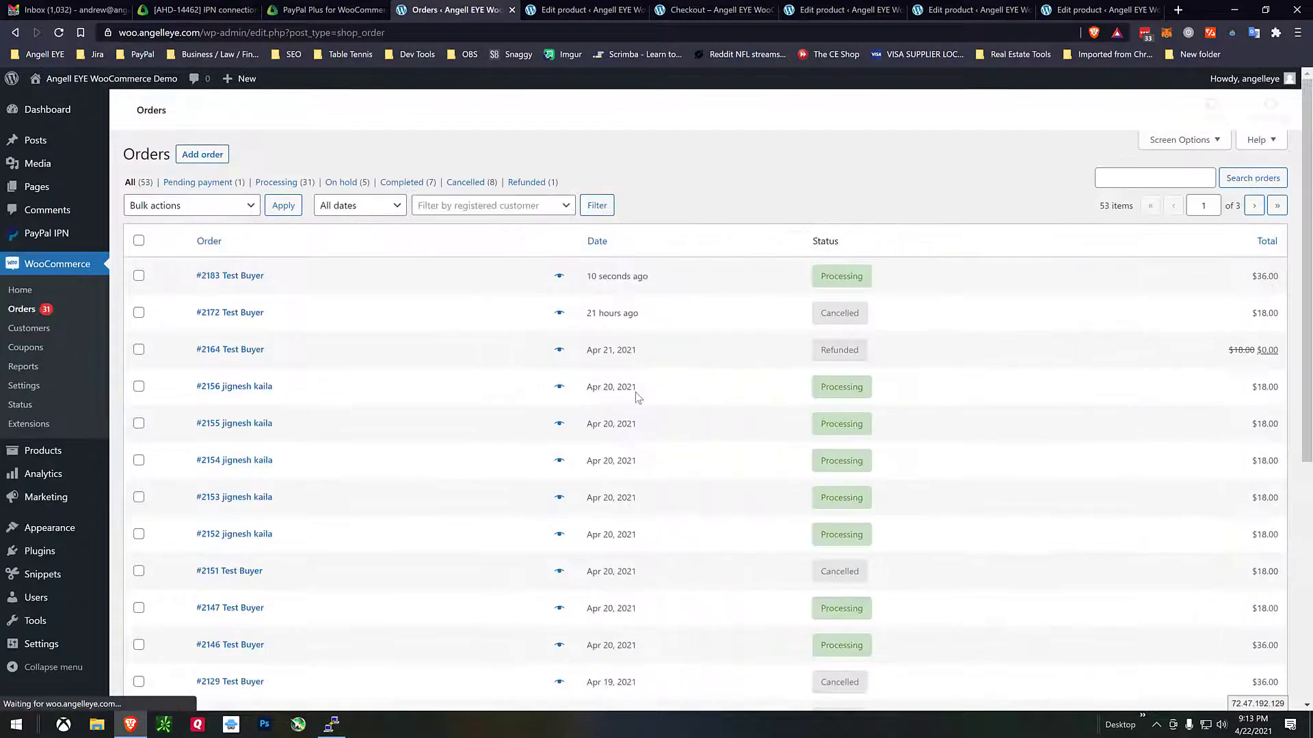
mouse_move(842, 276)
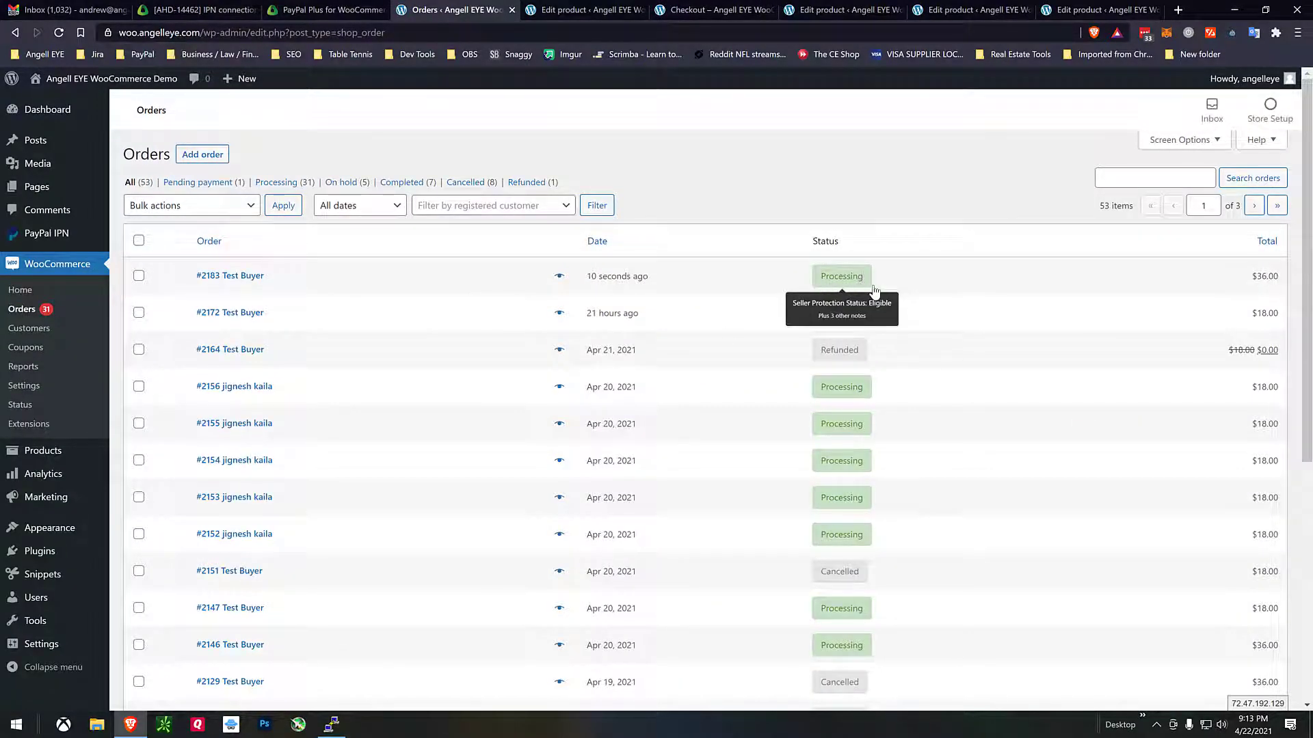
mouse_move(841, 284)
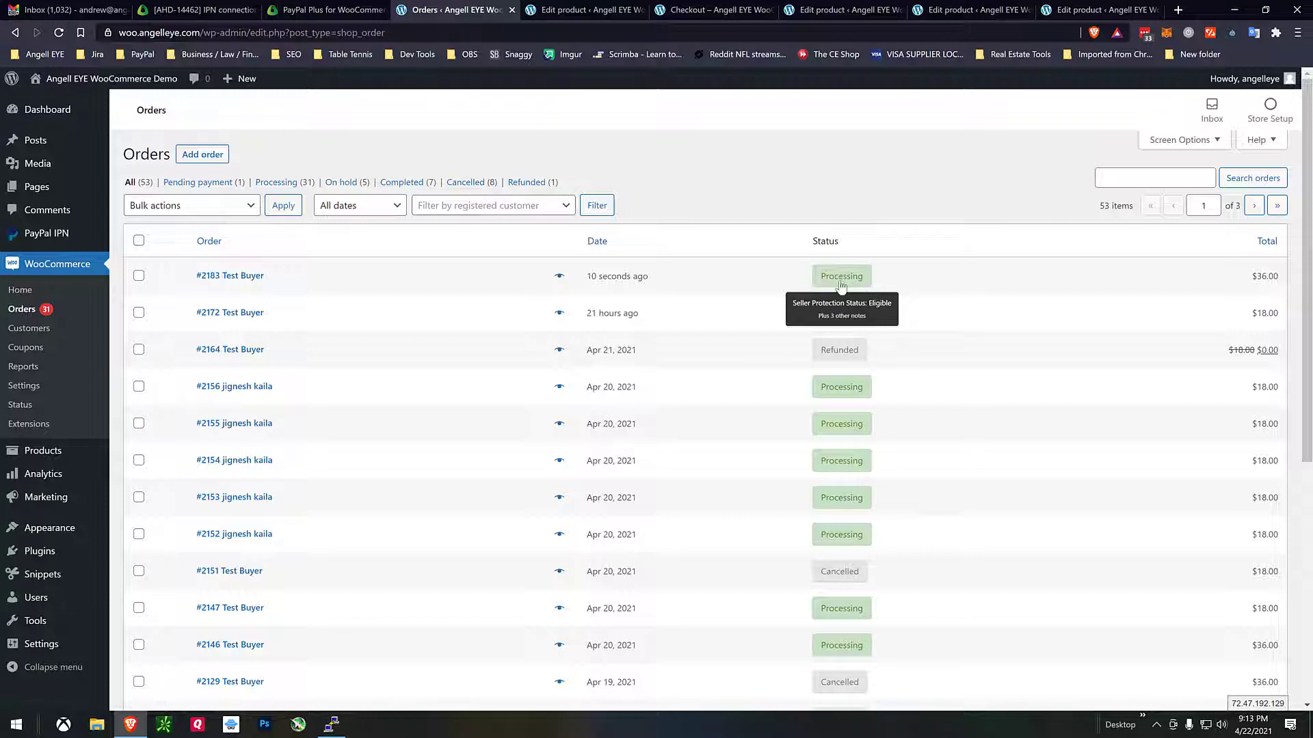
Step: Close the Beanie with Logo edit page and scroll the Album VD editor
left_click(583, 10)
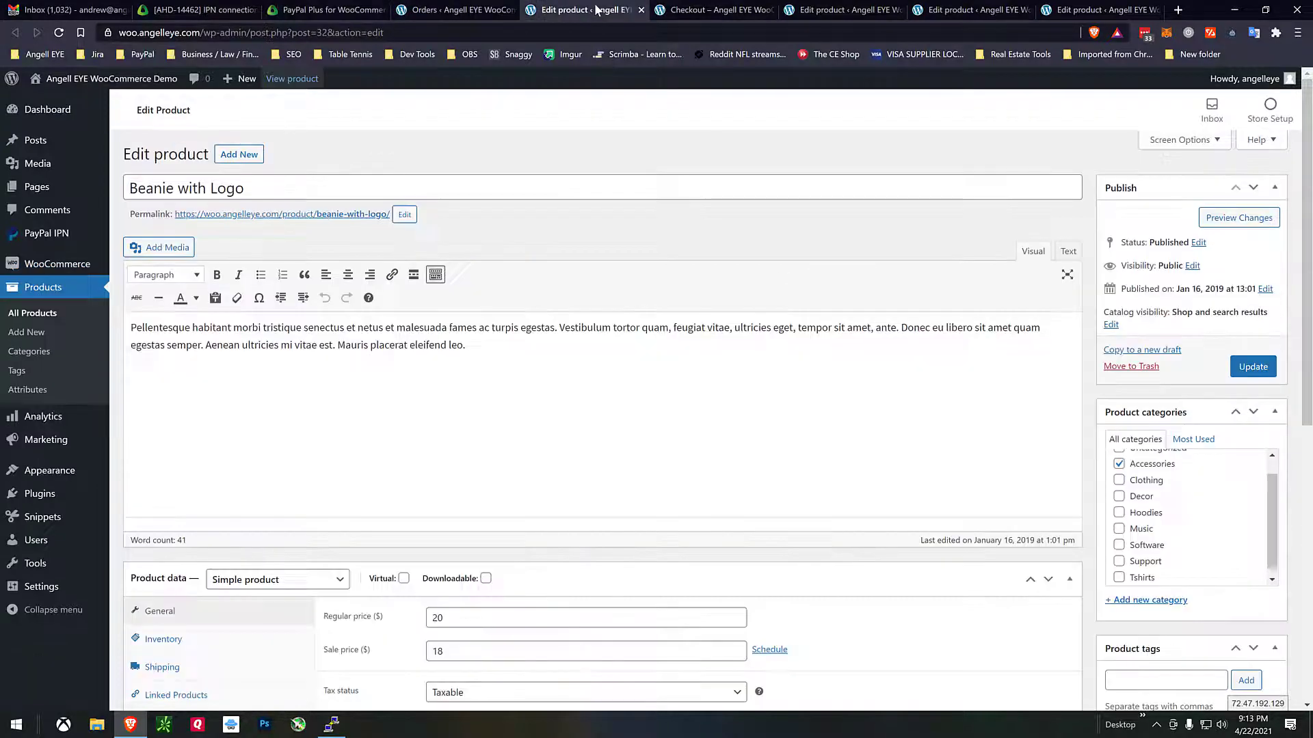
mouse_move(642, 15)
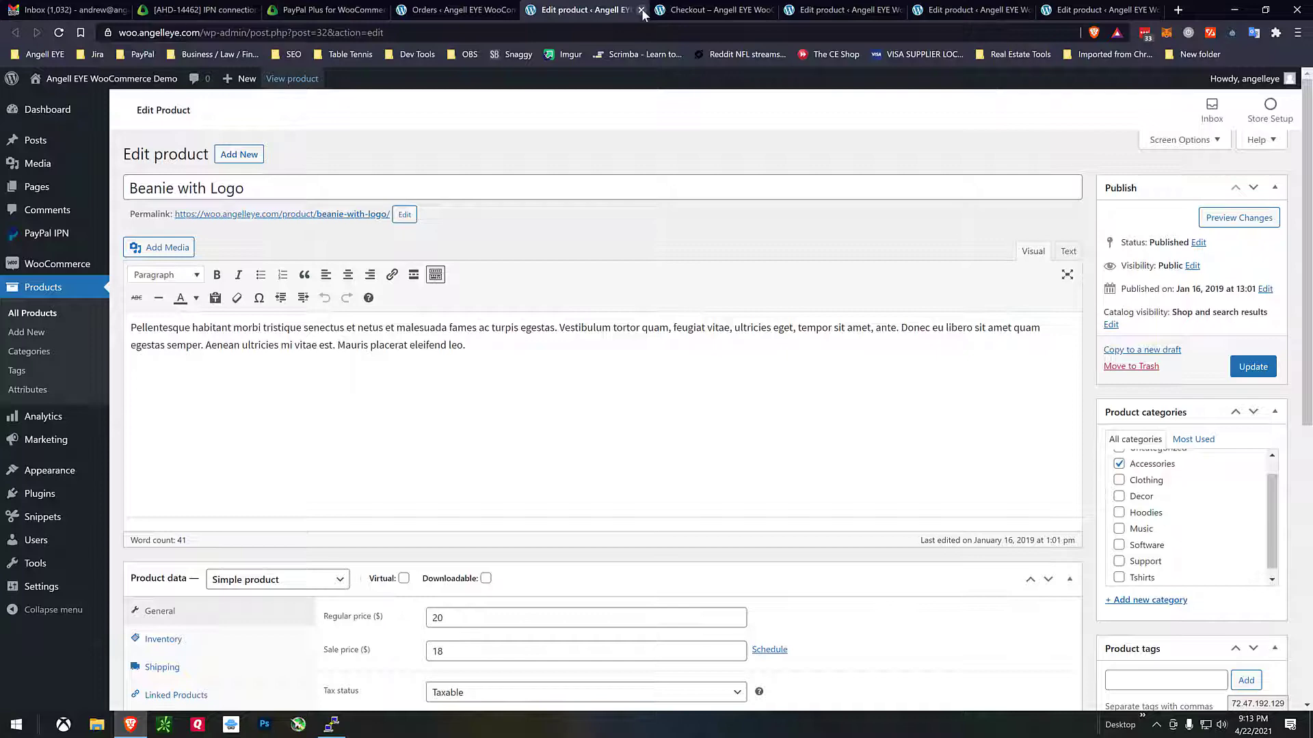
left_click(641, 9)
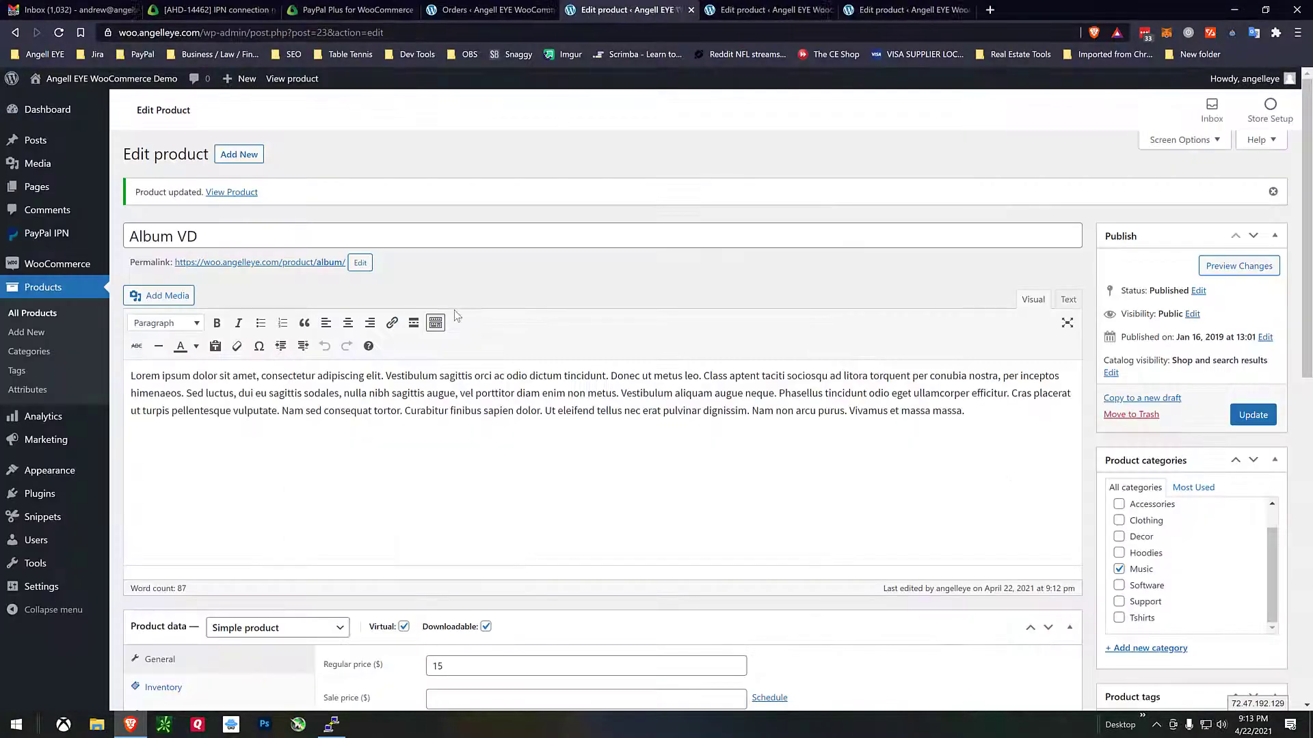
scroll("down", 3)
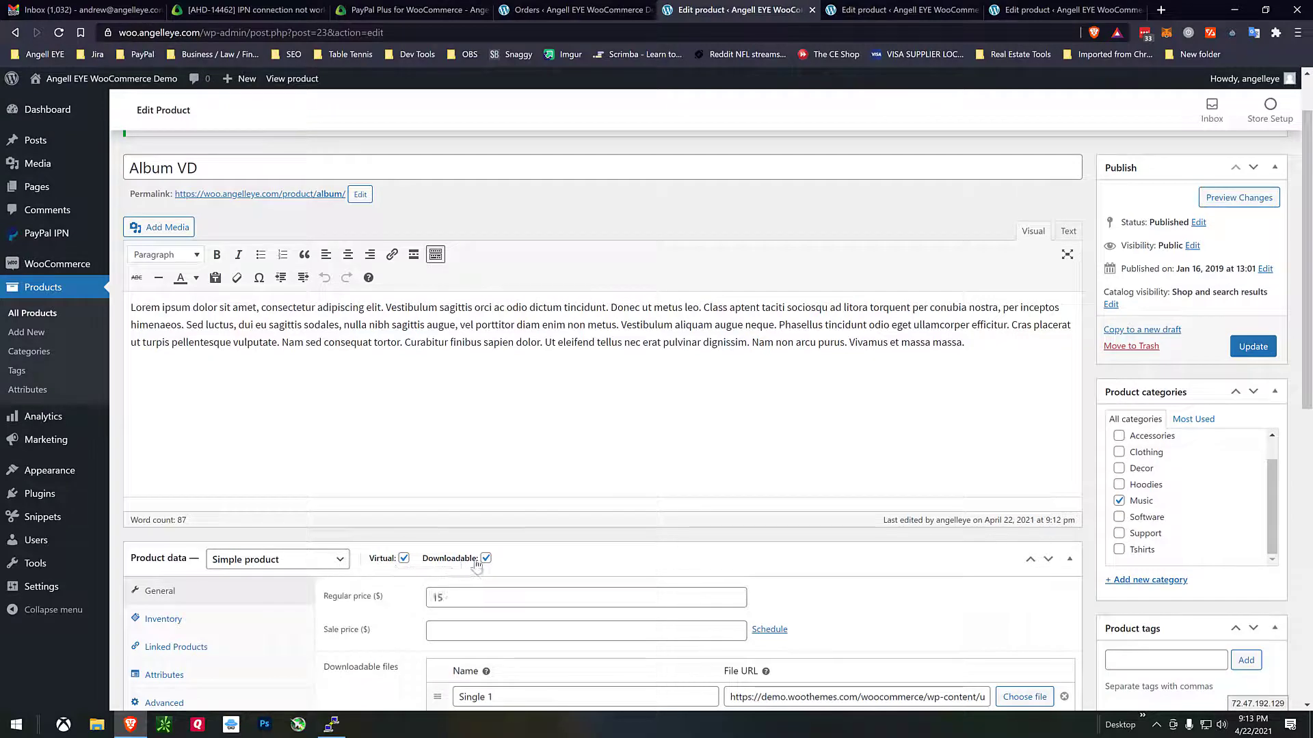
mouse_move(460, 559)
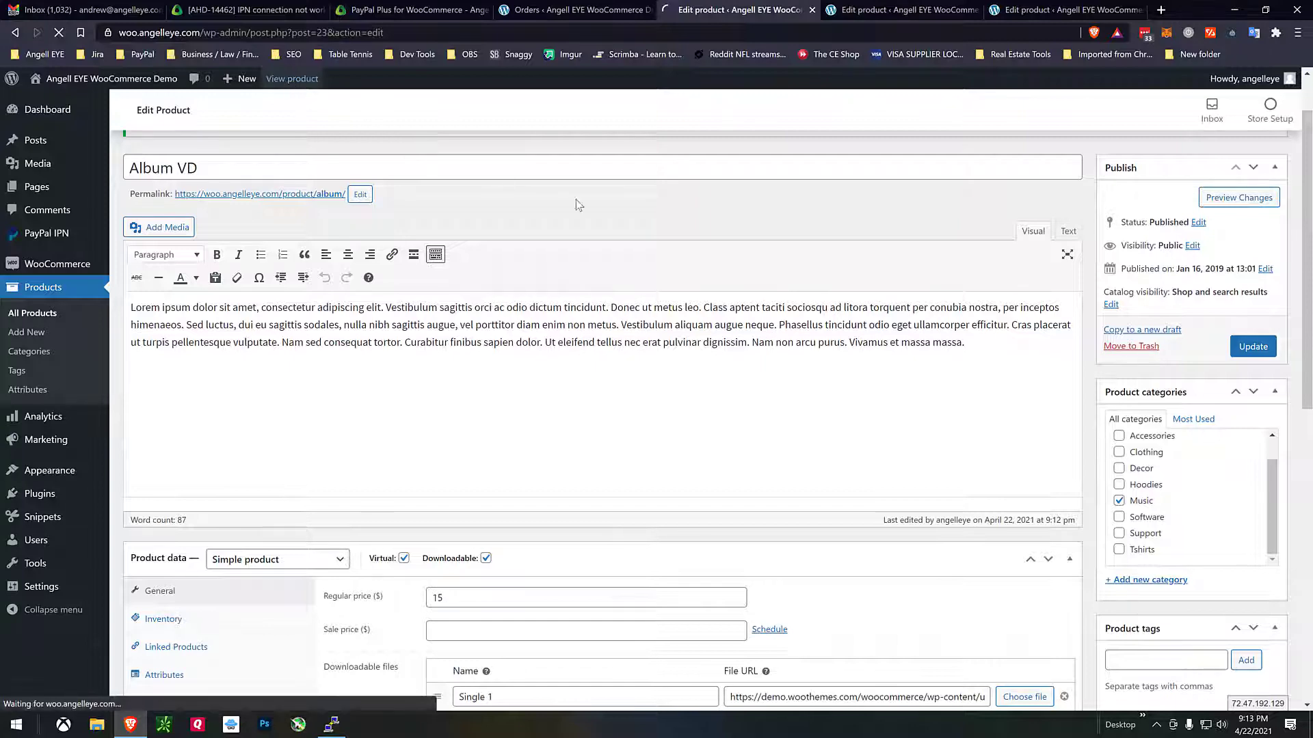
Step: Buy Album VD with PayPal, reaching order 2184's confirmation for $15.00
left_click(291, 78)
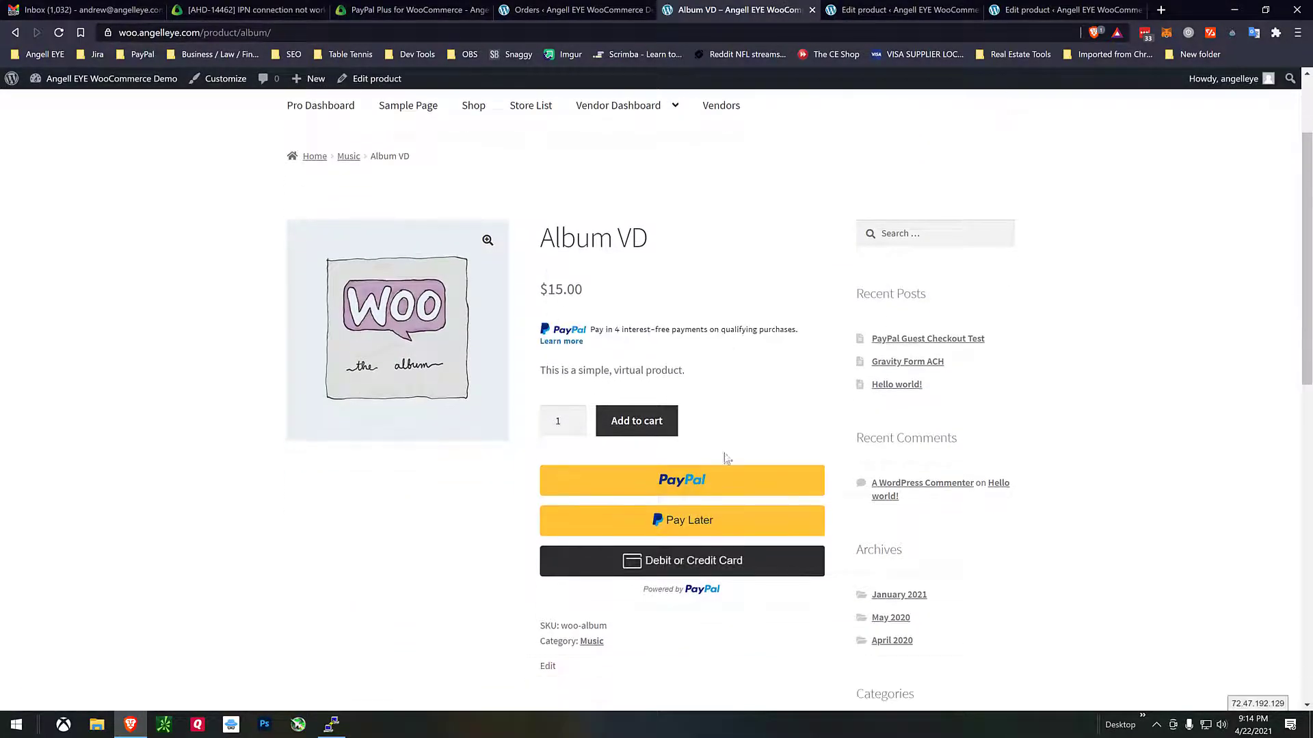
left_click(681, 480)
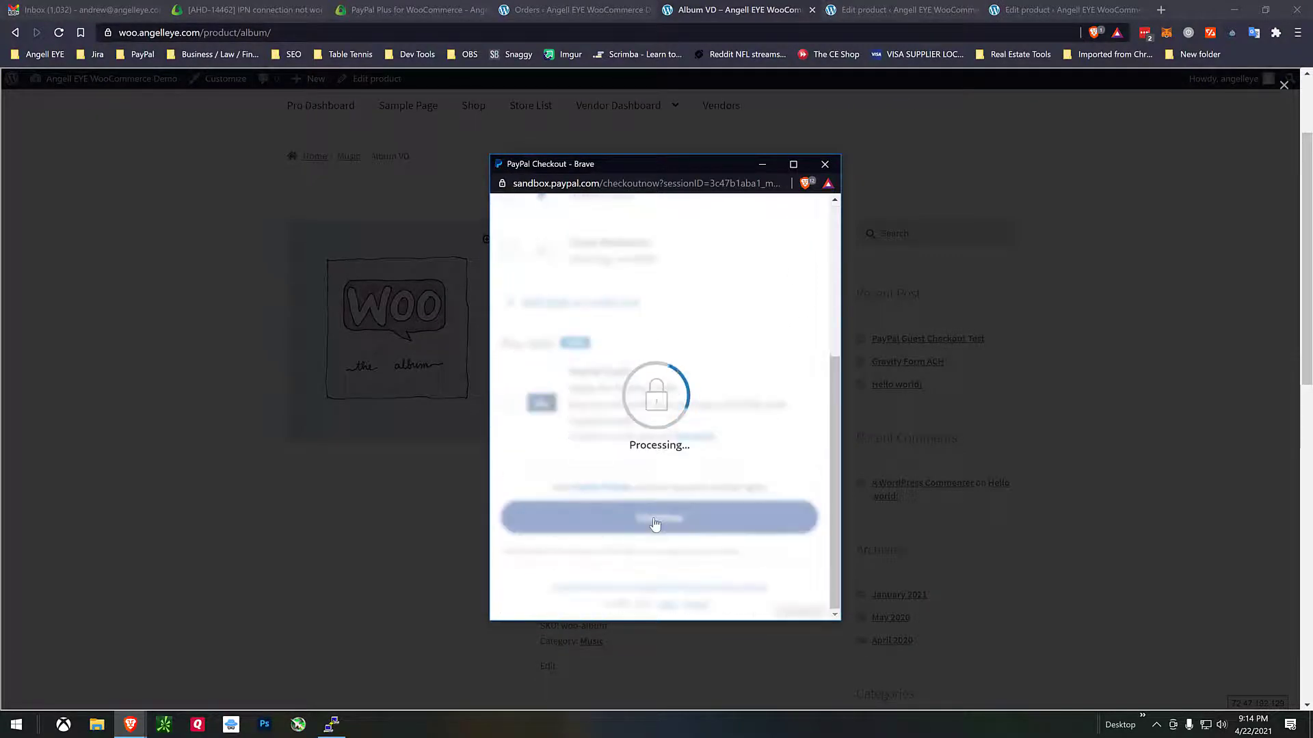
left_click(658, 516)
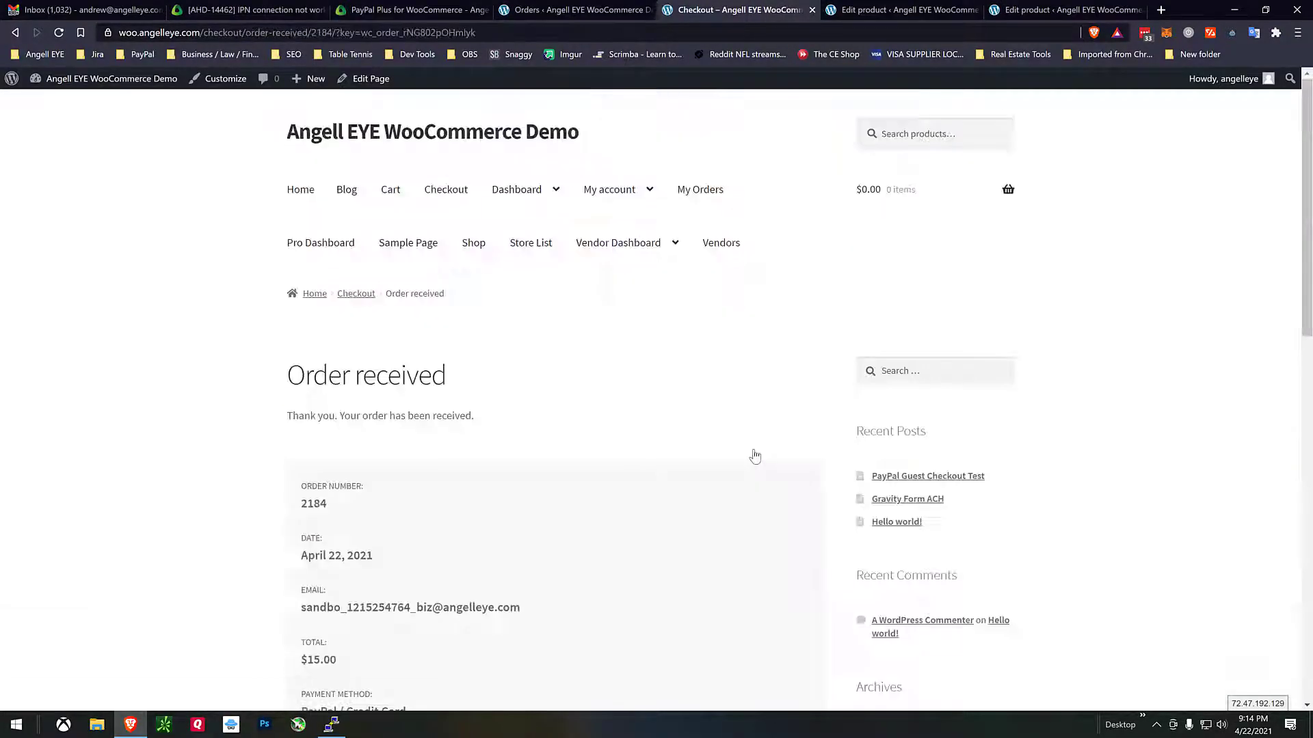
Step: Reload the Orders list so order #2184 for $15.00 appears as Completed
left_click(575, 9)
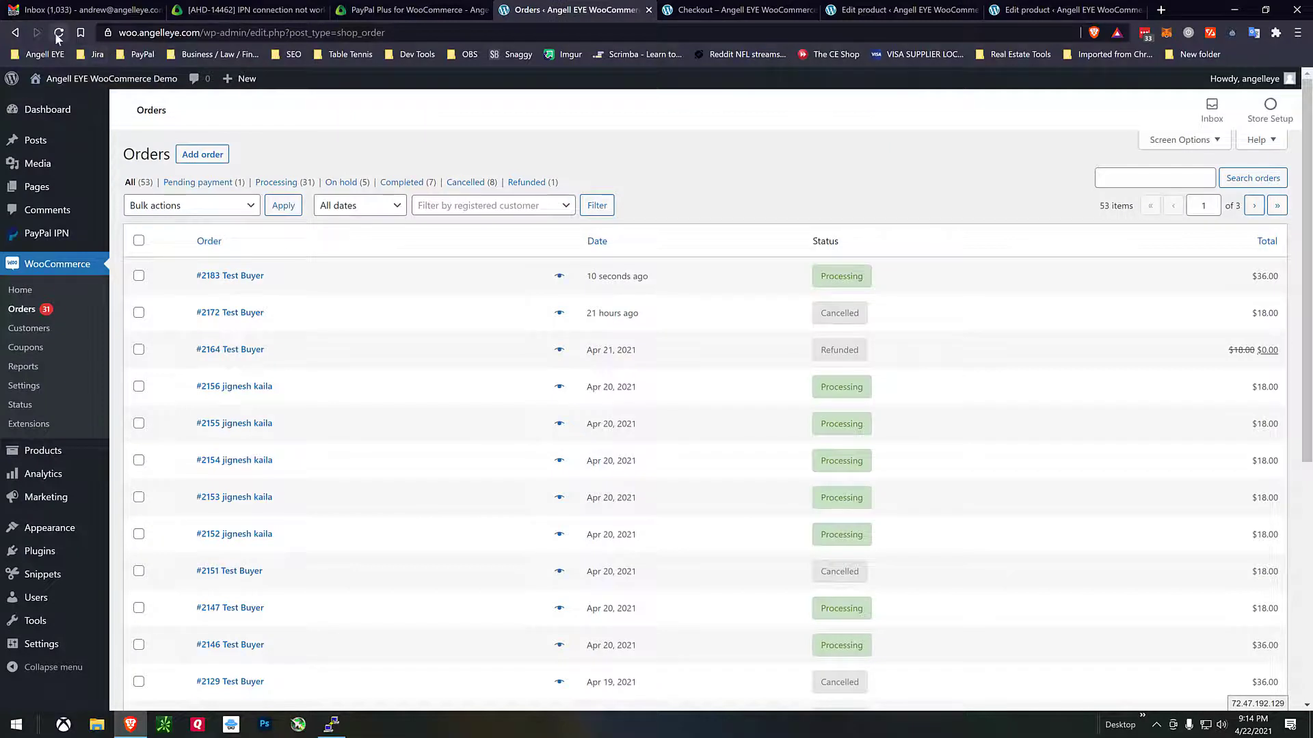
left_click(57, 33)
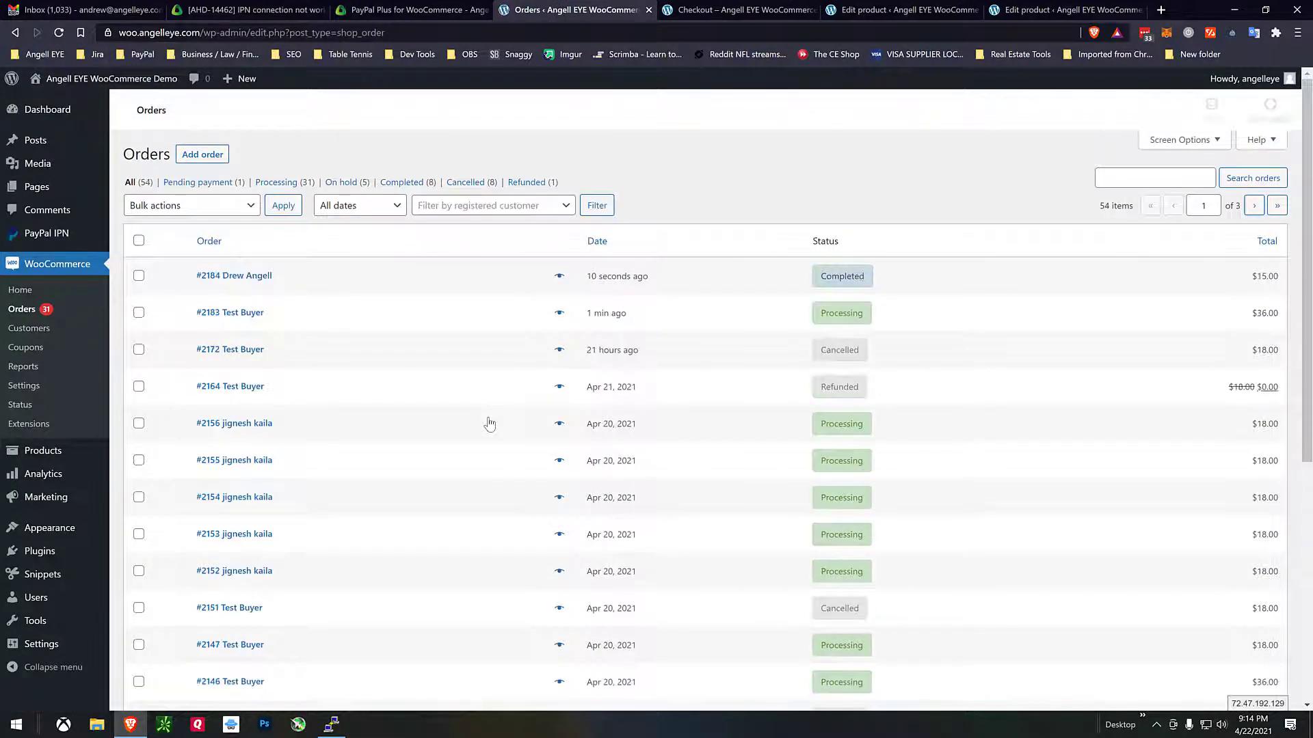
mouse_move(840, 276)
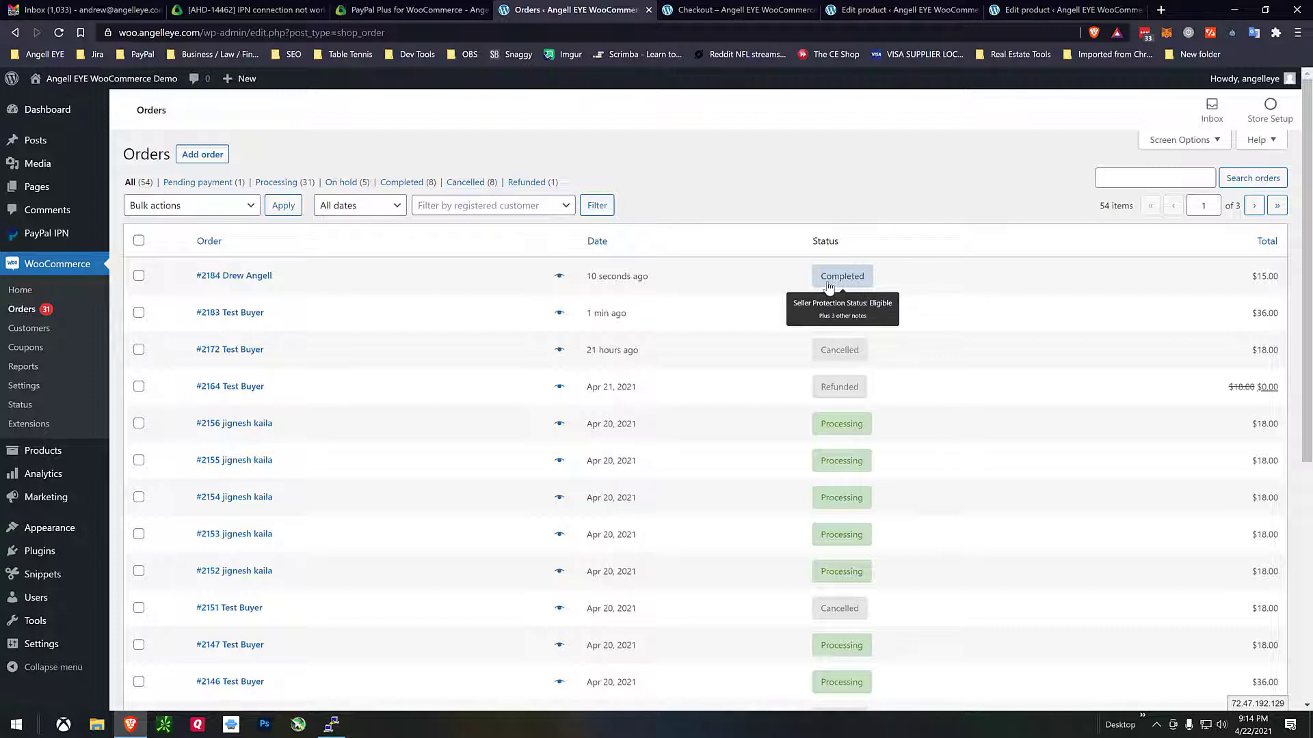
mouse_move(855, 287)
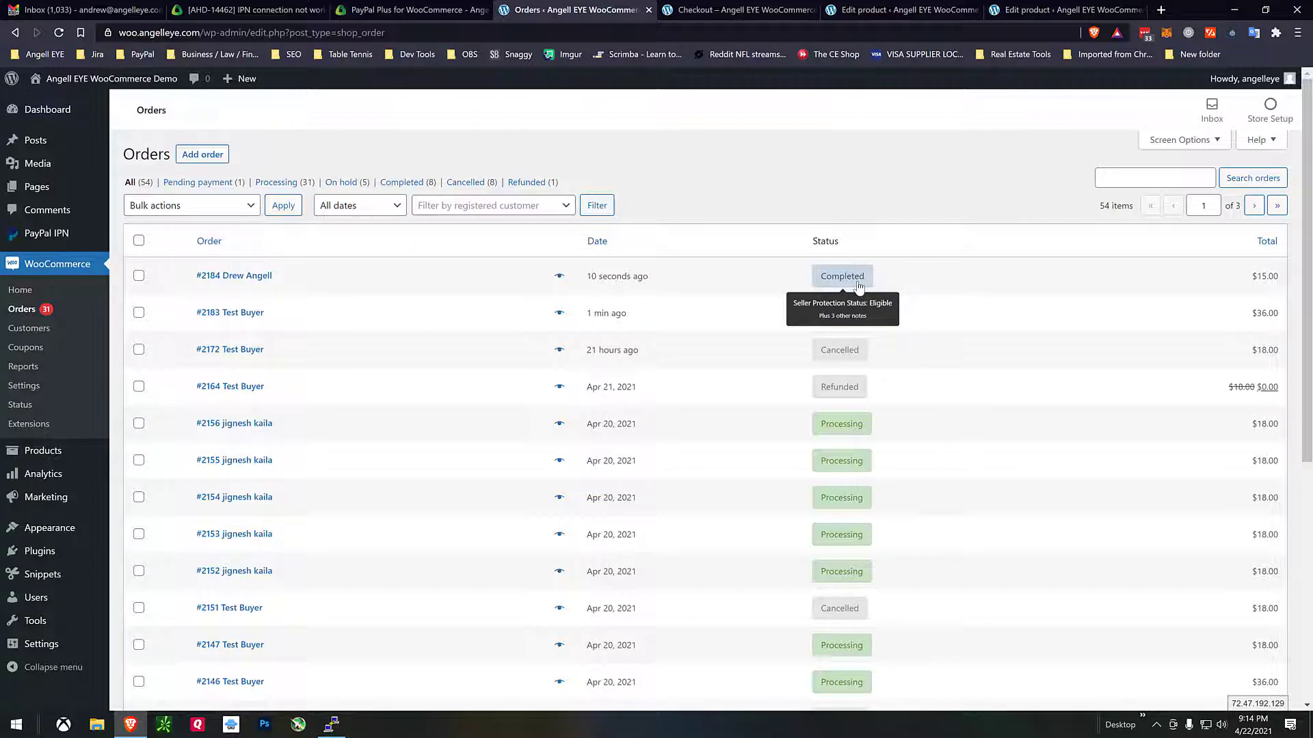
mouse_move(707, 11)
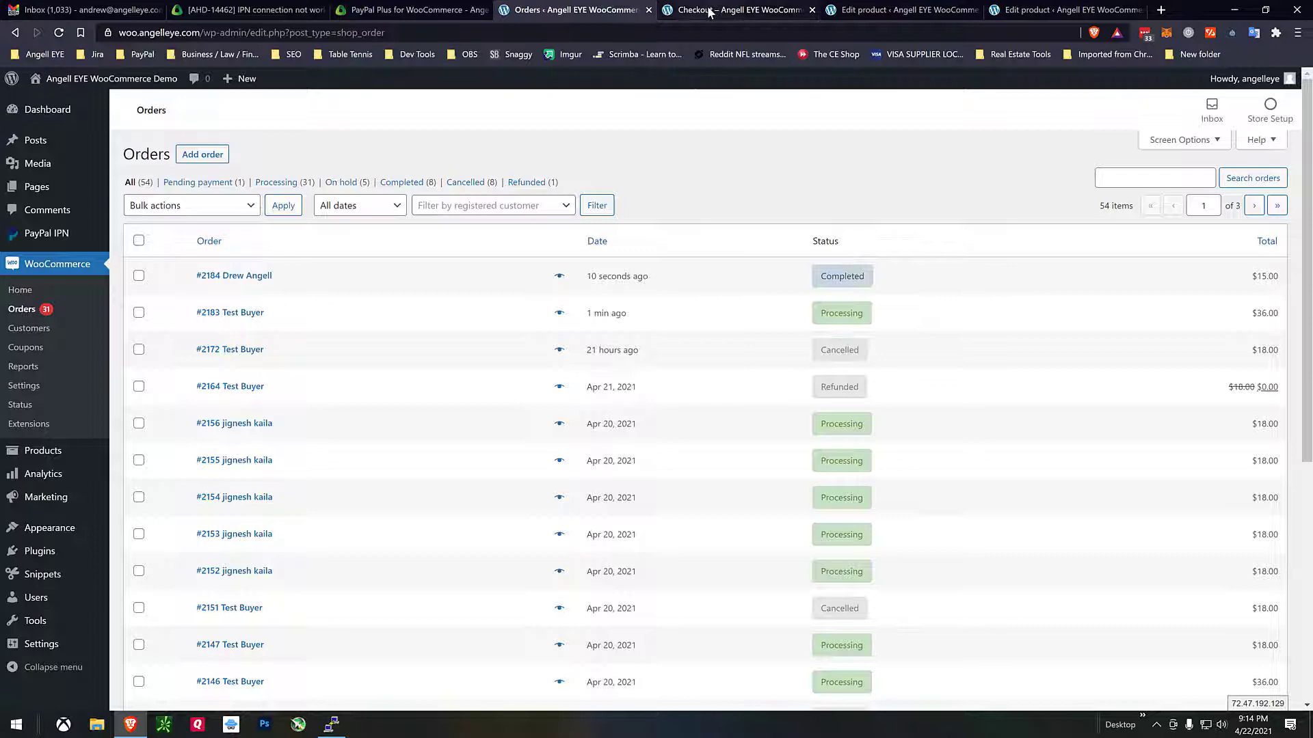
Step: Close order 2184's confirmation and buy T-Shirt with Logo V with PayPal ($10.00)
left_click(737, 9)
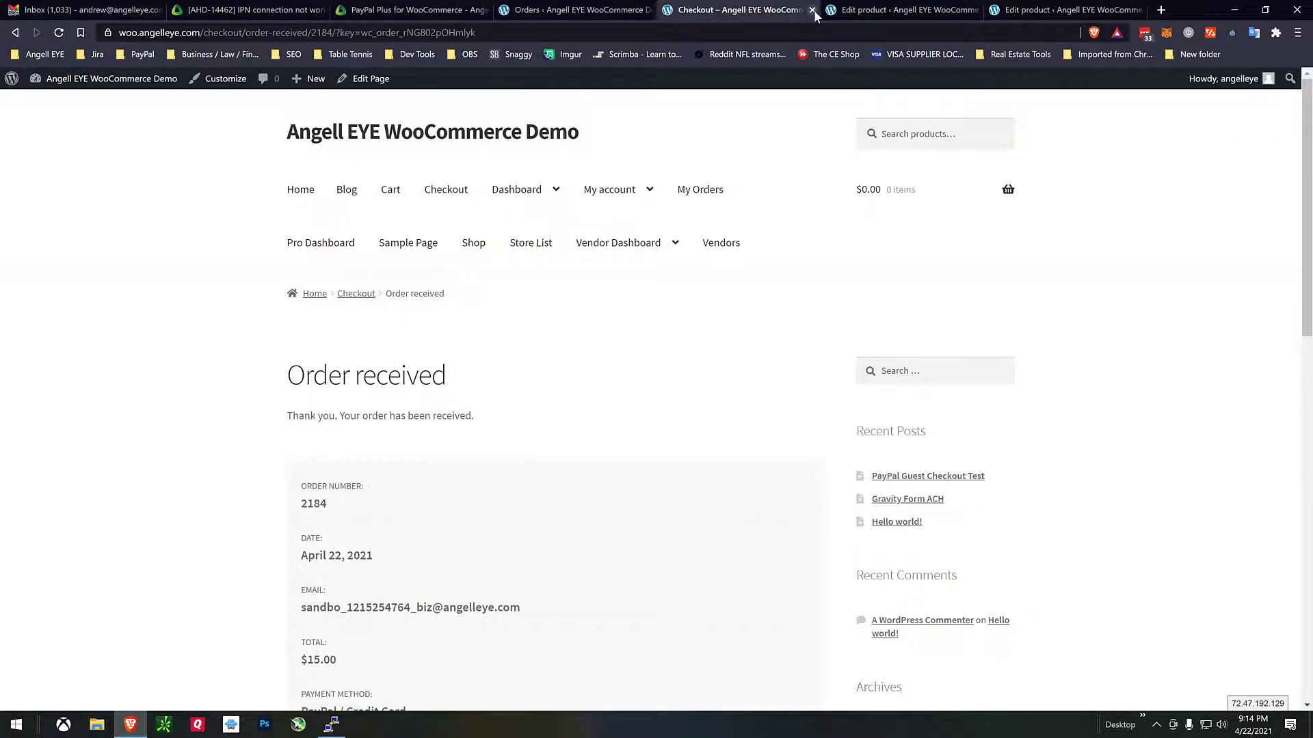
left_click(812, 11)
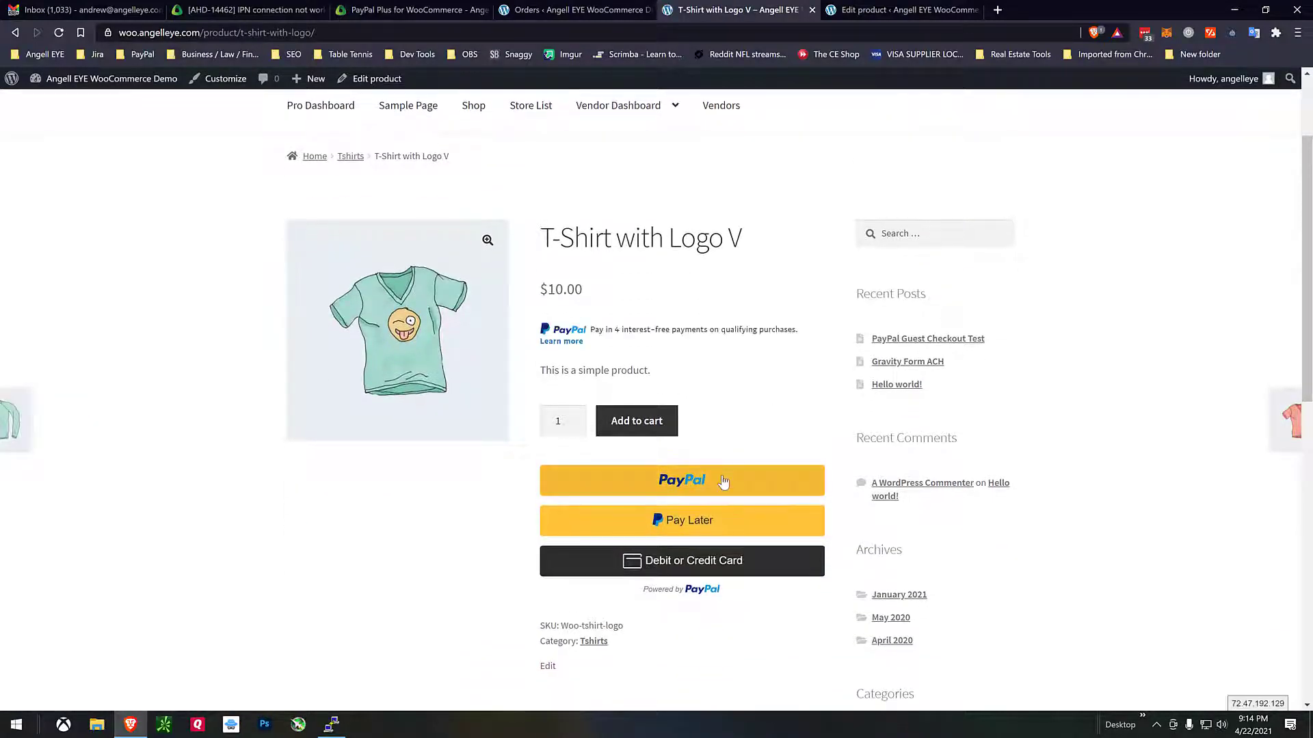
left_click(681, 479)
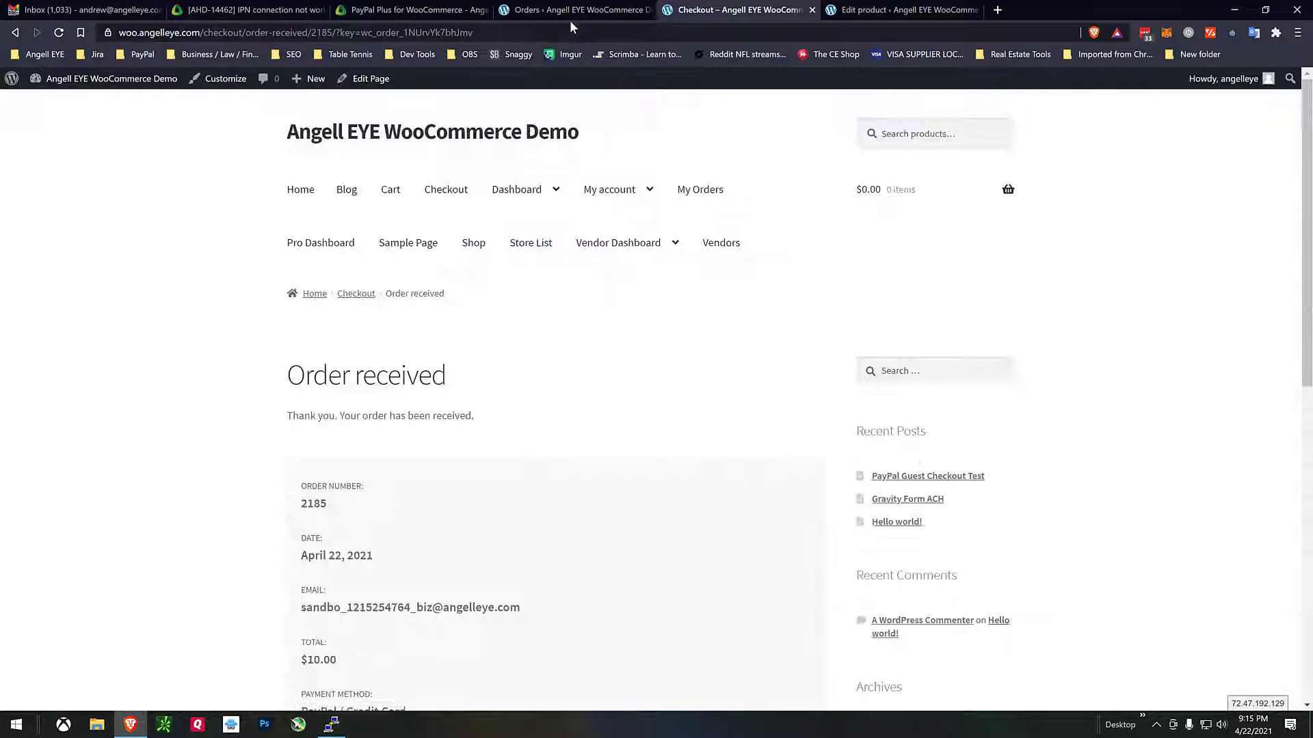
left_click(575, 10)
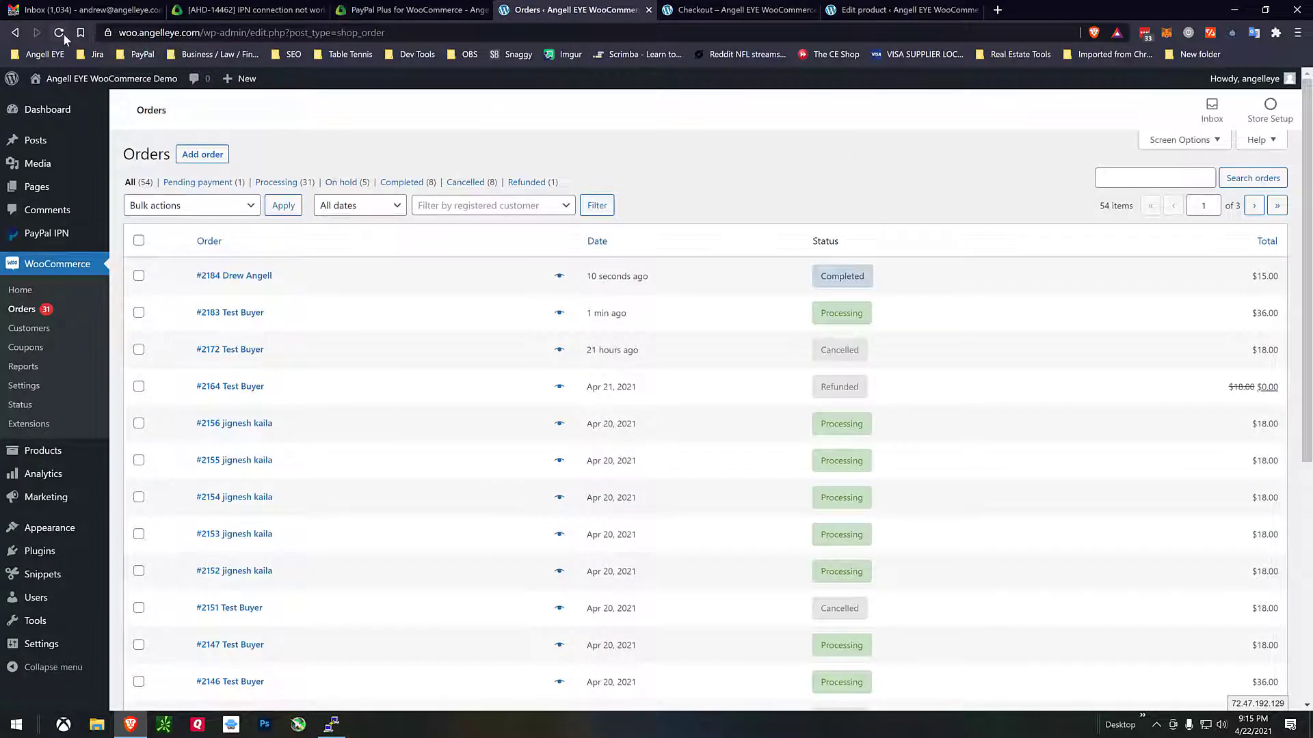
Step: Reload the Orders list to check for the T-shirt order #2185
left_click(59, 32)
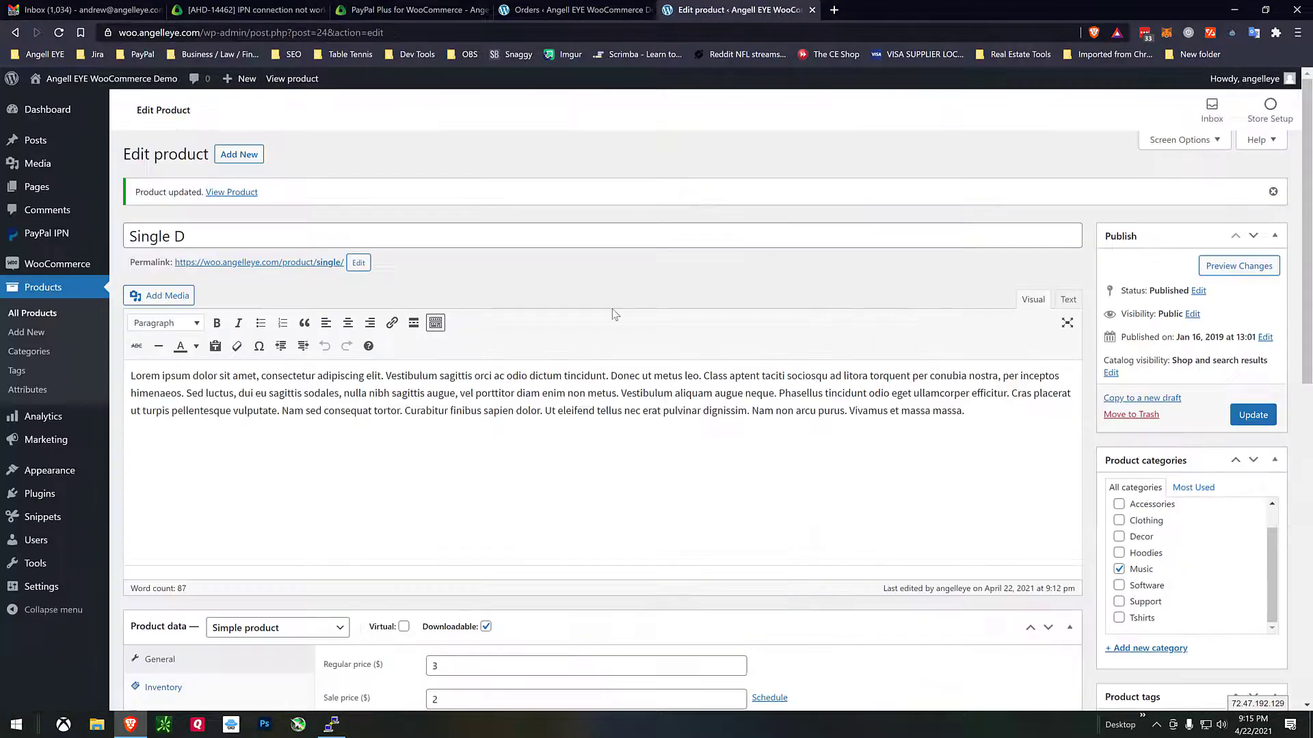
Step: Buy Single D with PayPal, producing order #2186 for $2.00
scroll("down", 3)
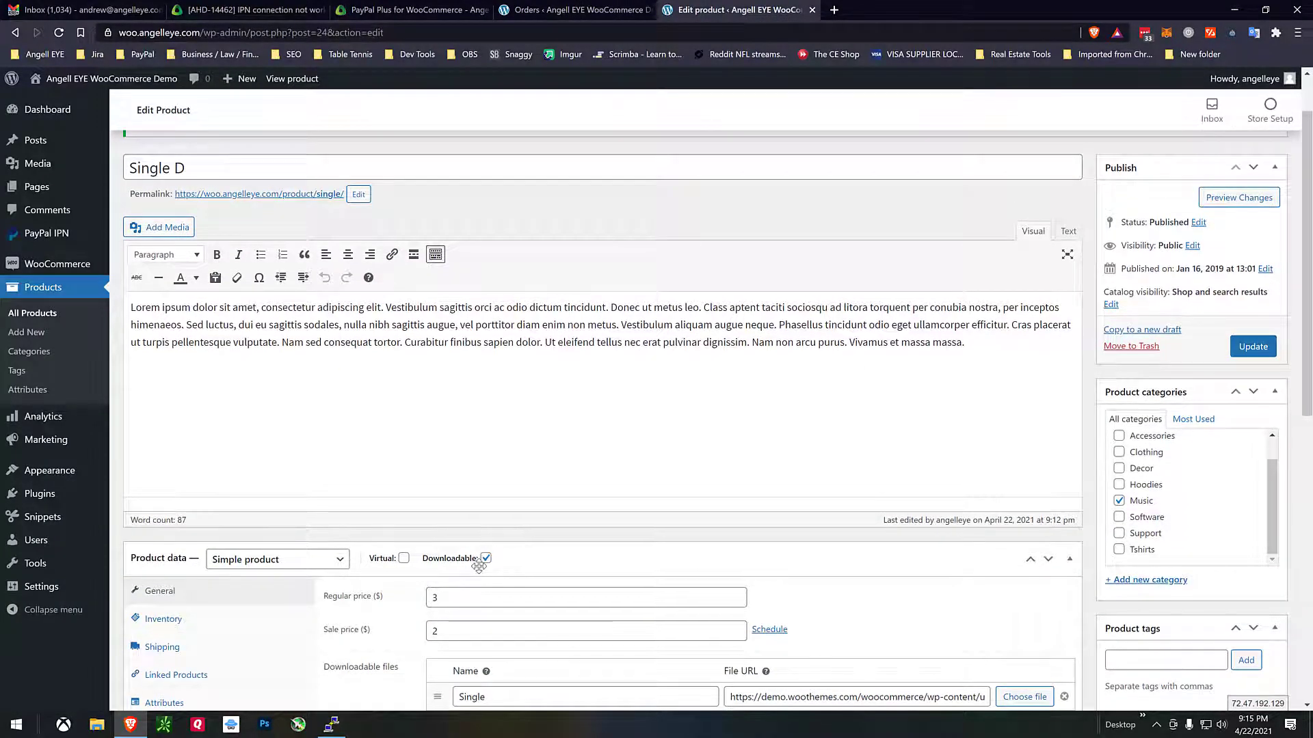
left_click(1252, 346)
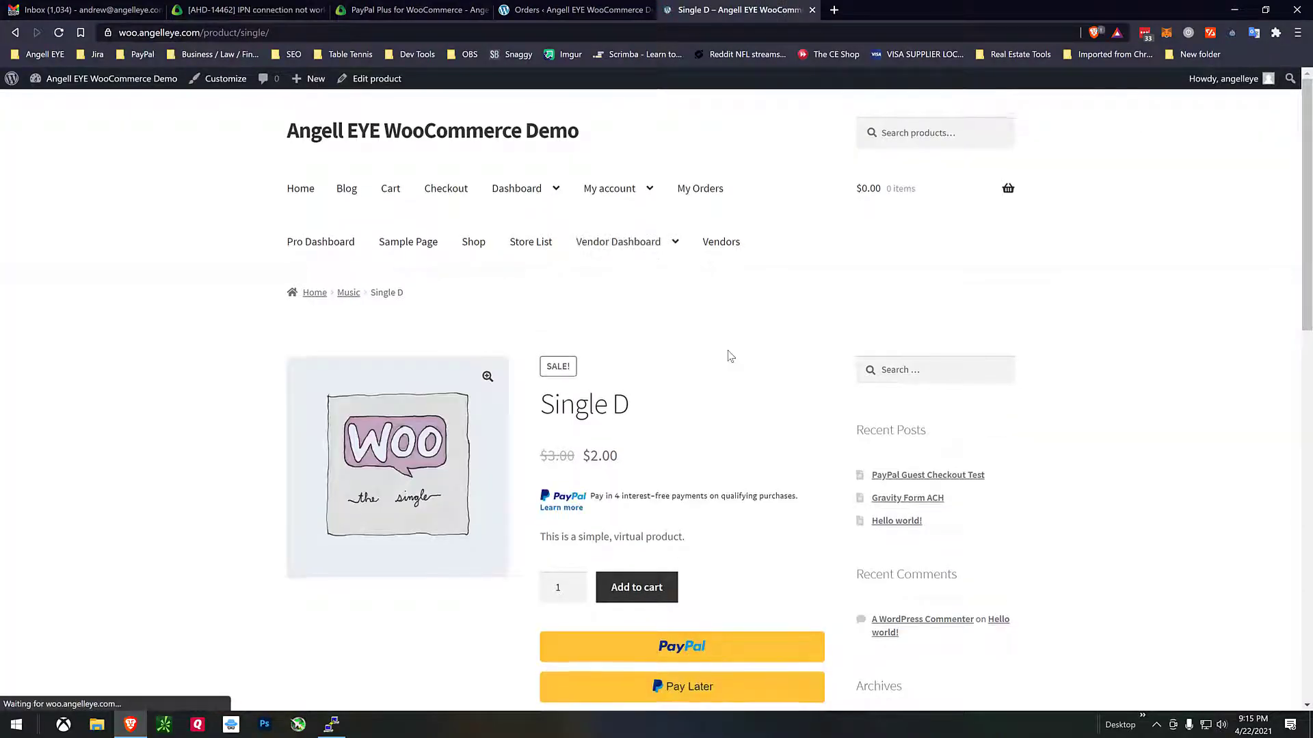
left_click(681, 645)
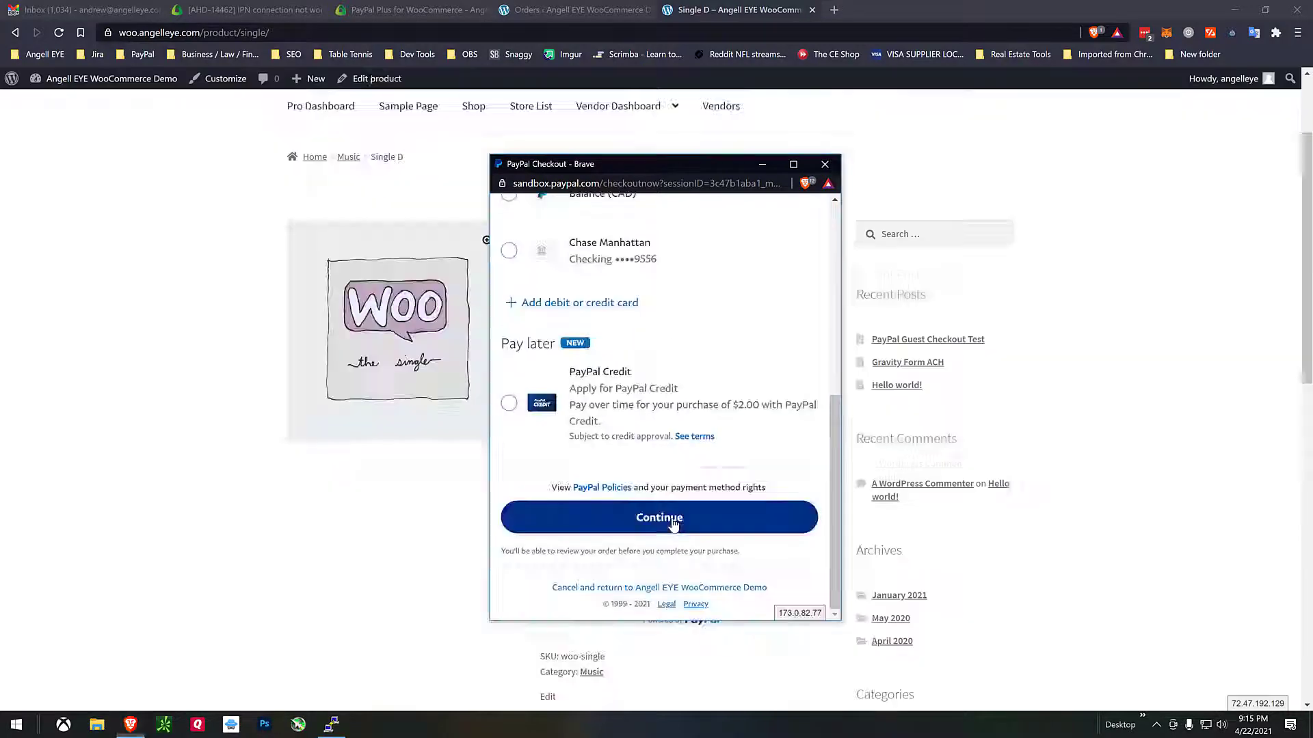
left_click(659, 517)
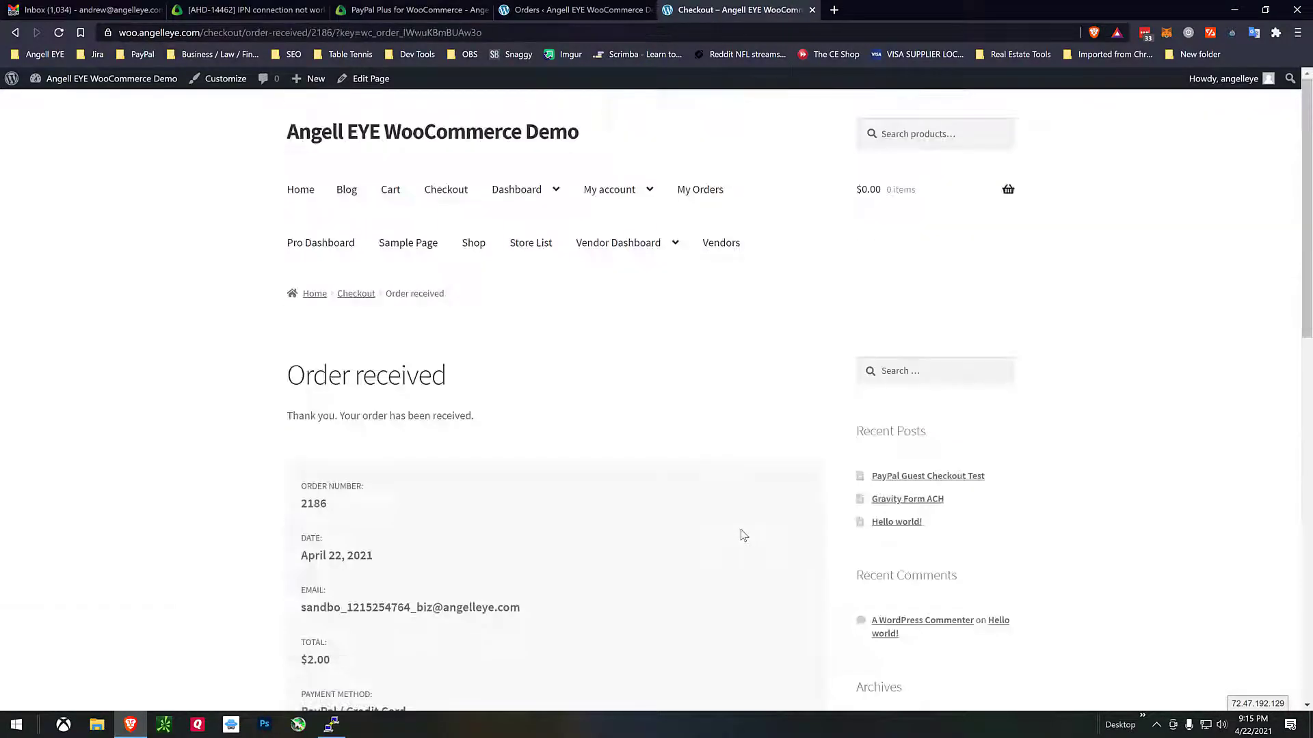
left_click(573, 9)
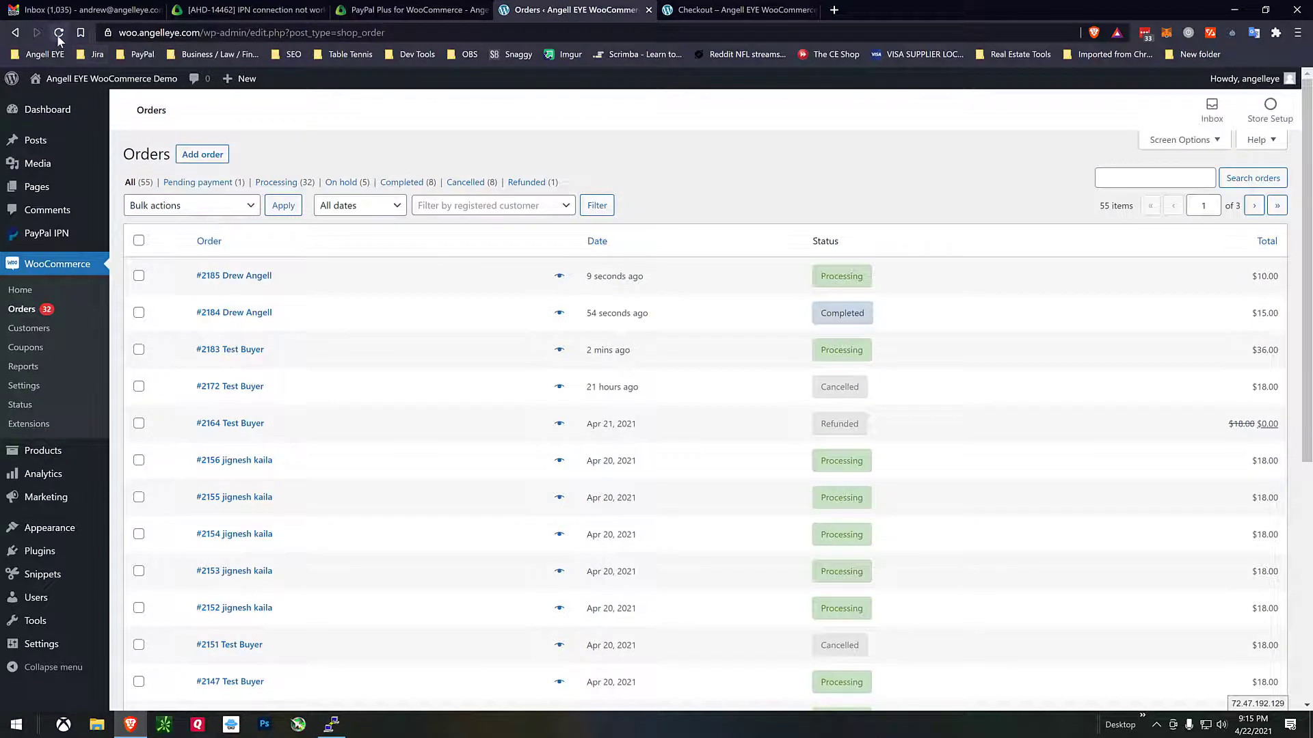
Step: Reload the Orders list to show order #2186 for $2.00 as Processing
left_click(59, 33)
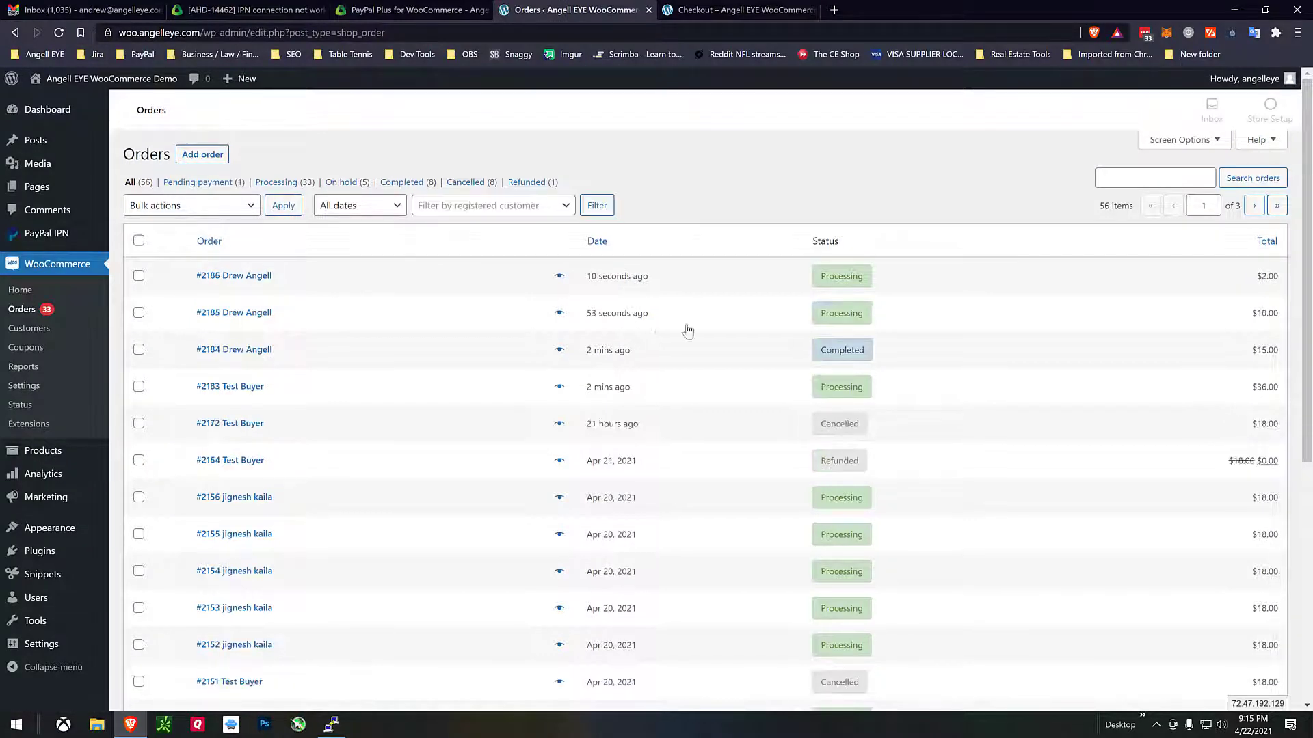
mouse_move(840, 277)
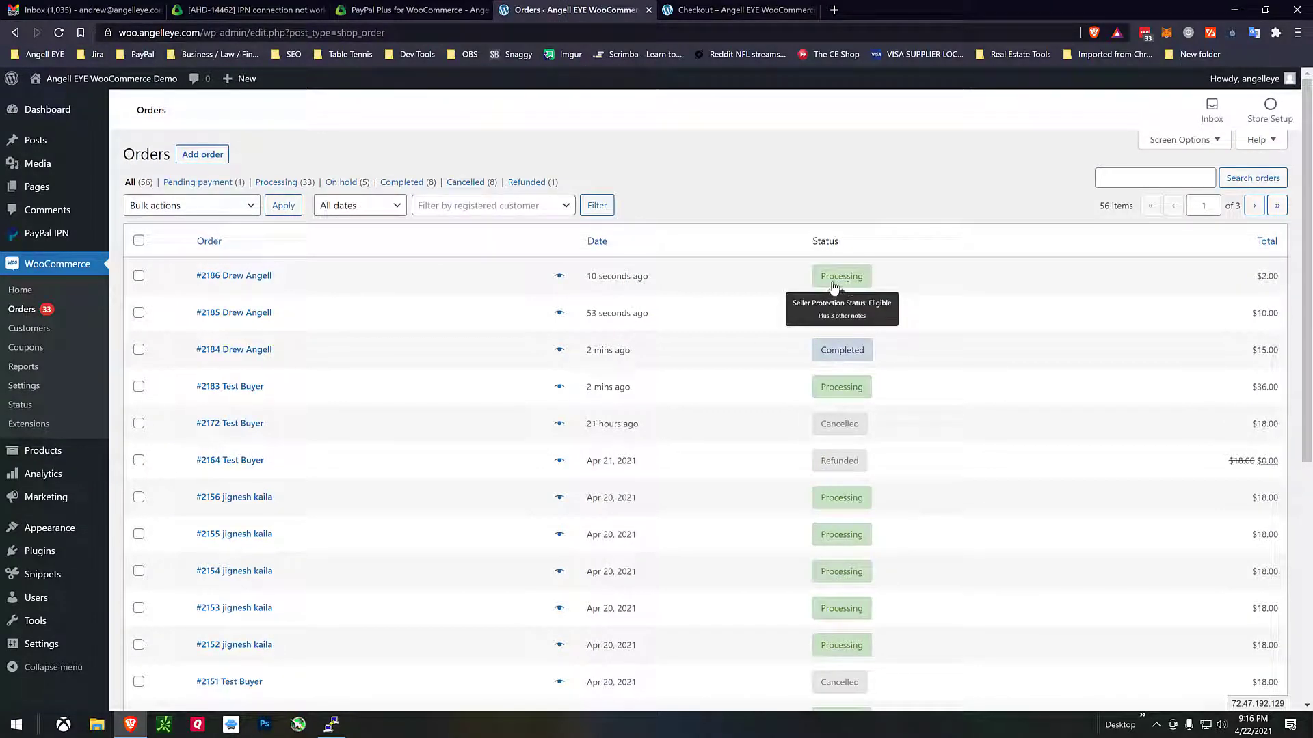
mouse_move(992, 294)
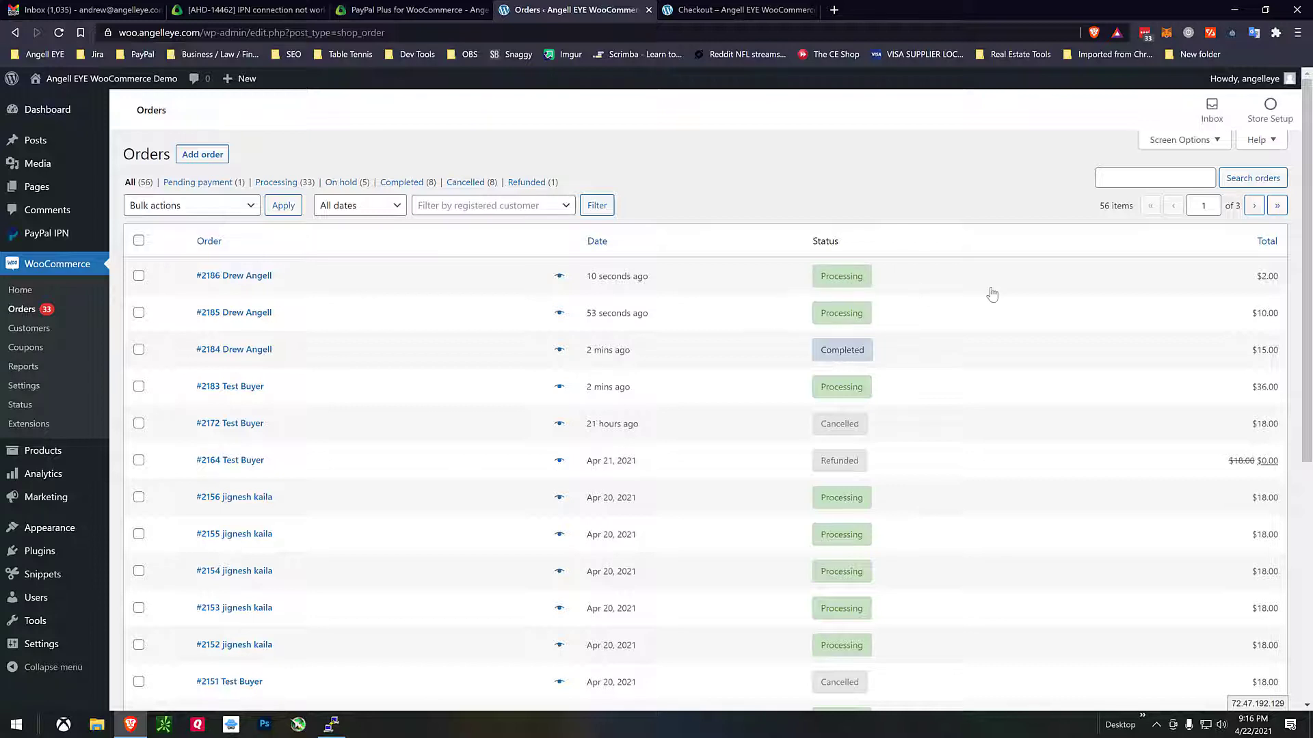